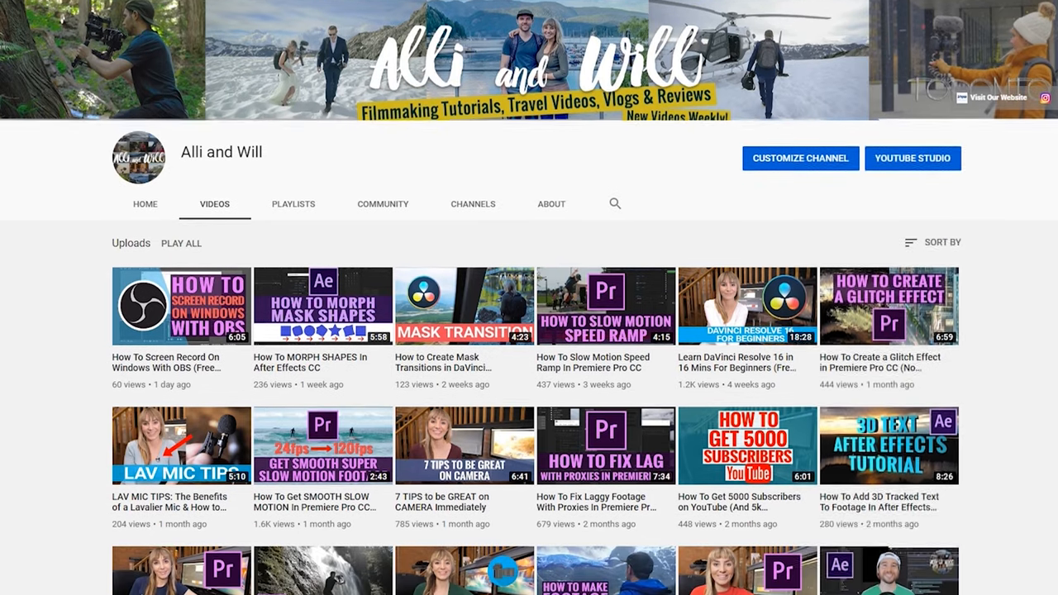
Step: Scroll down and switch back to After Effects with the skateboard composition
scroll(down, 3)
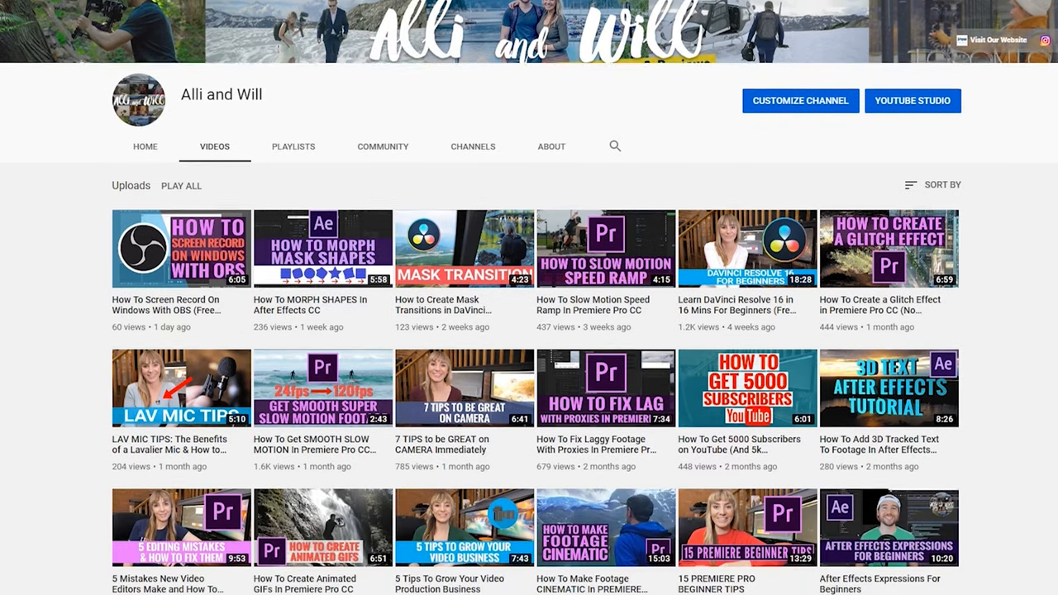
scroll(down, 3)
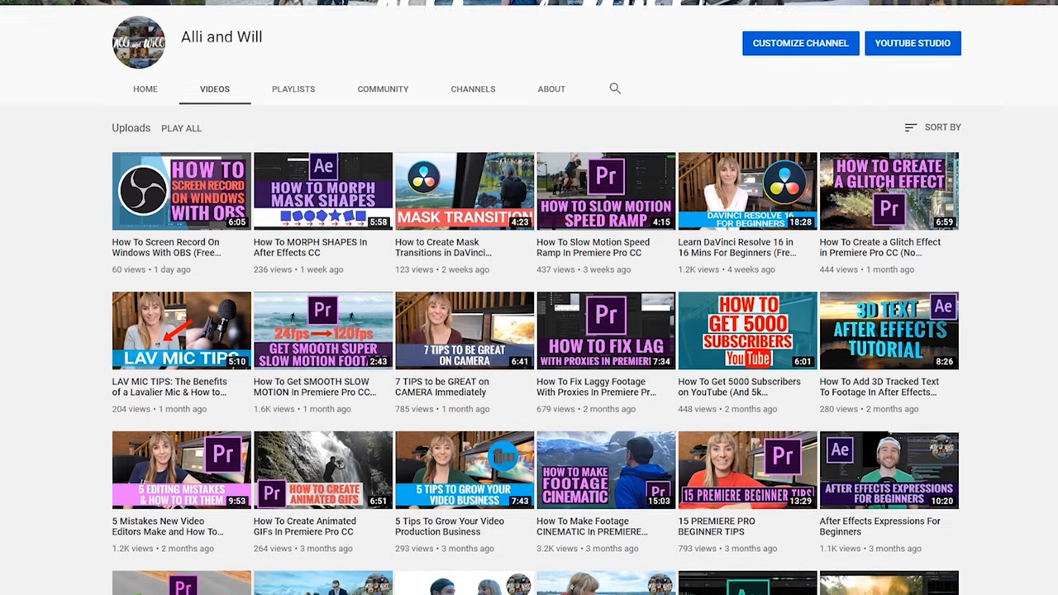
scroll(down, 3)
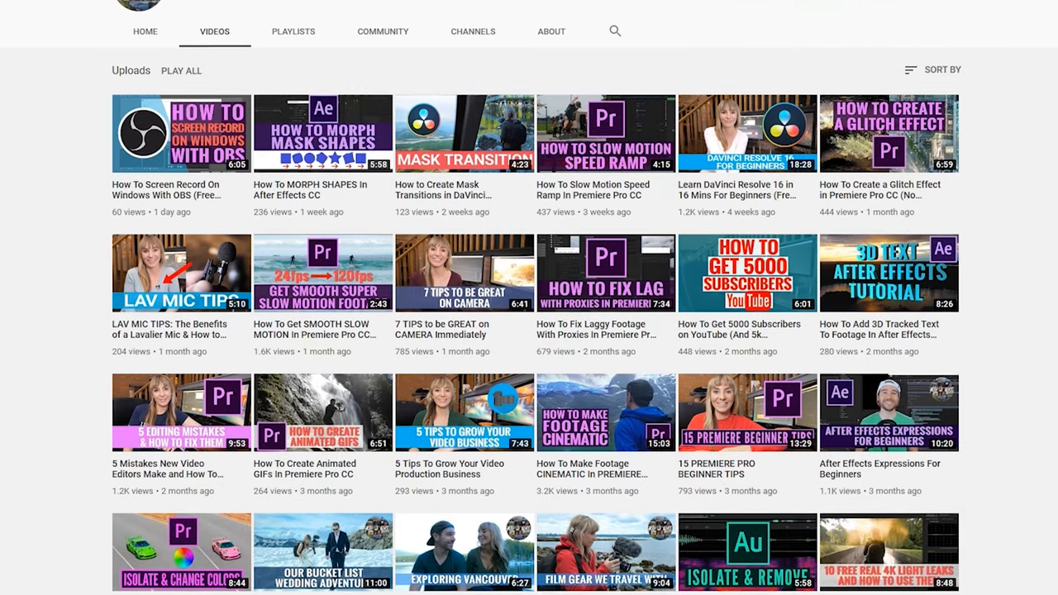
key(alt+tab)
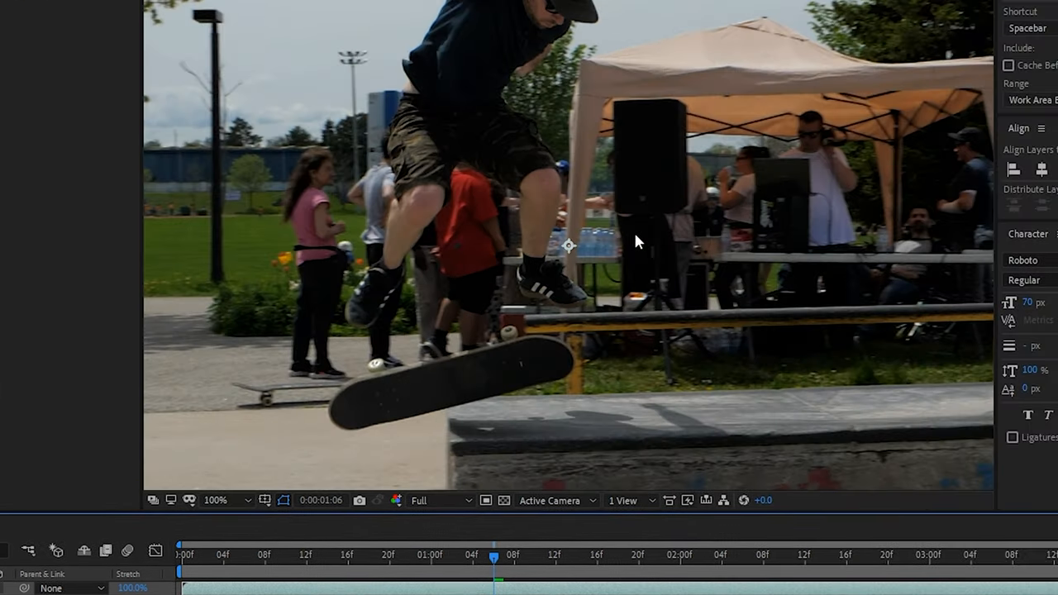
mouse_move(626, 242)
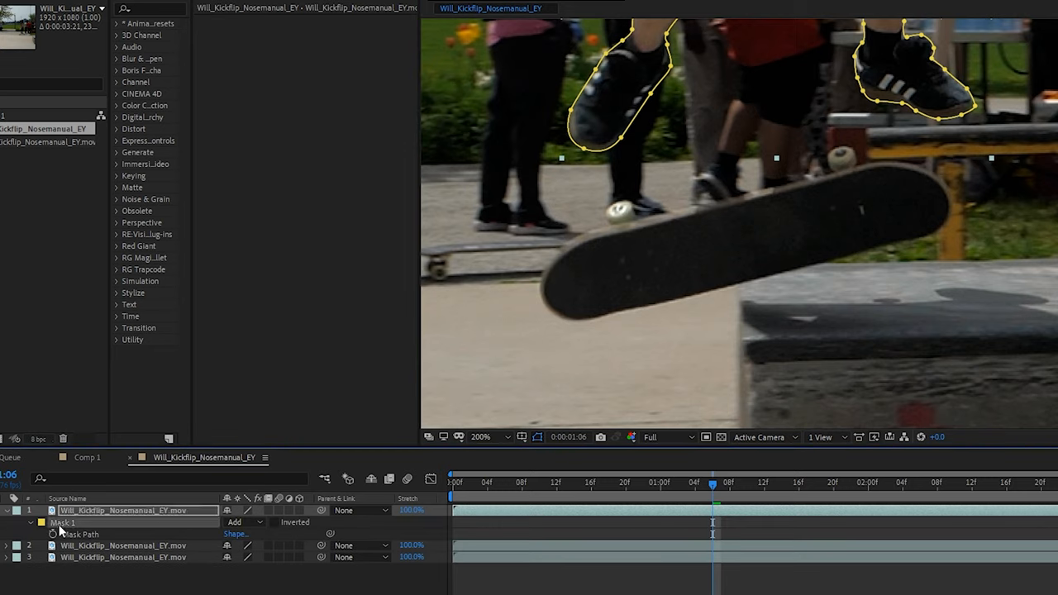
Step: Draw a closed Pen mask around the skateboard, curving the point at its nose
click(7, 510)
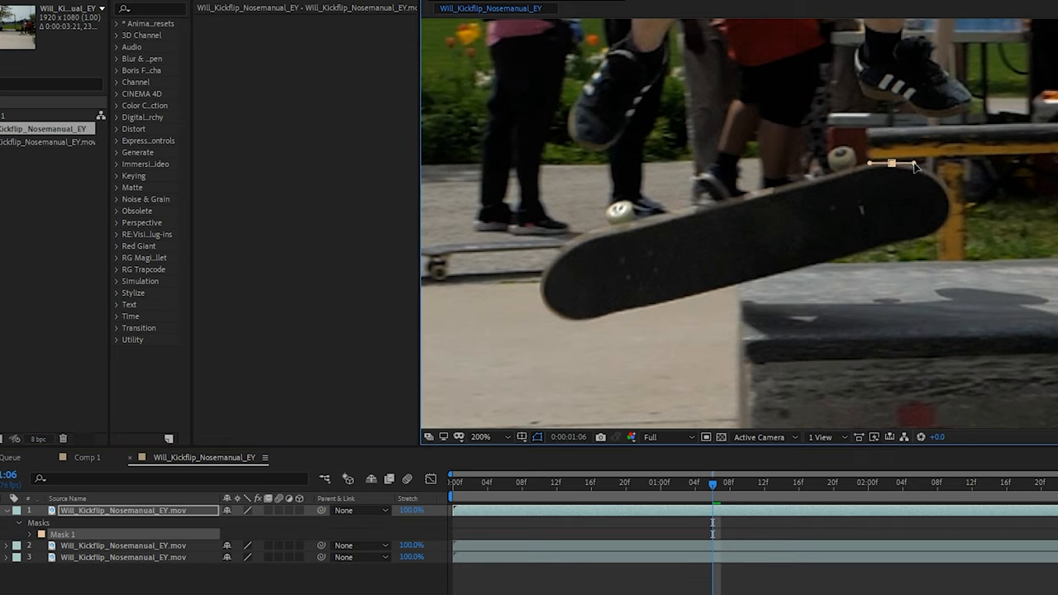
drag(891, 163, 925, 244)
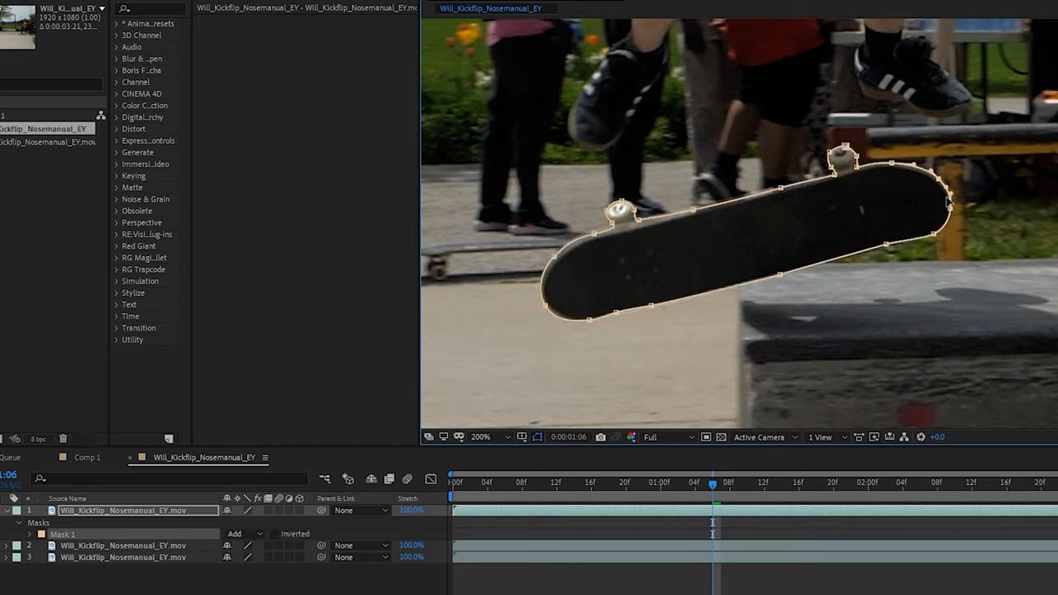
click(481, 436)
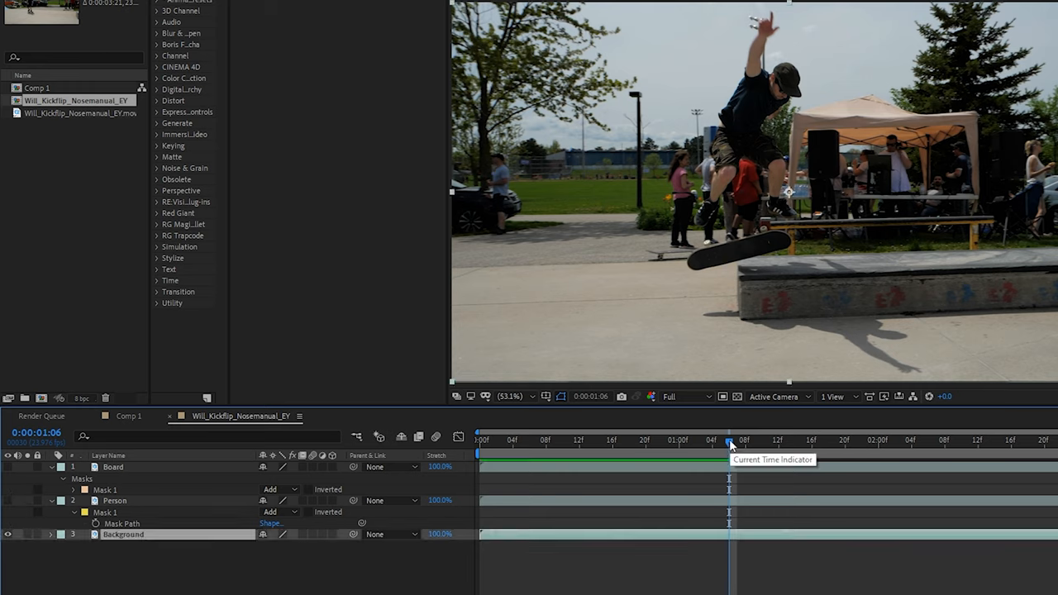
mouse_move(763, 511)
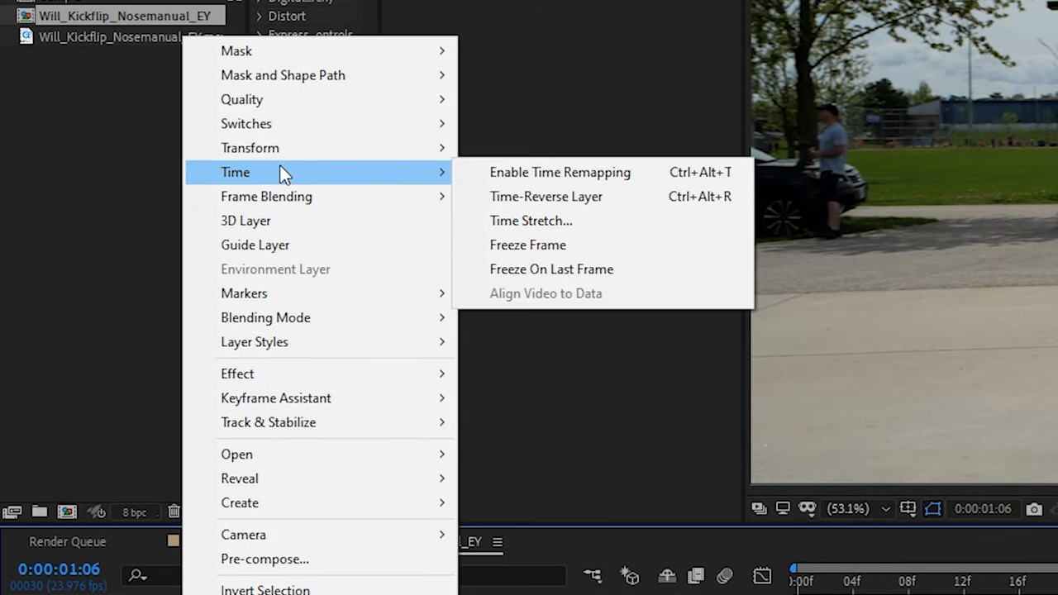
Step: Freeze the layers on the mid-kickflip frame at 0:00:01:06
click(560, 171)
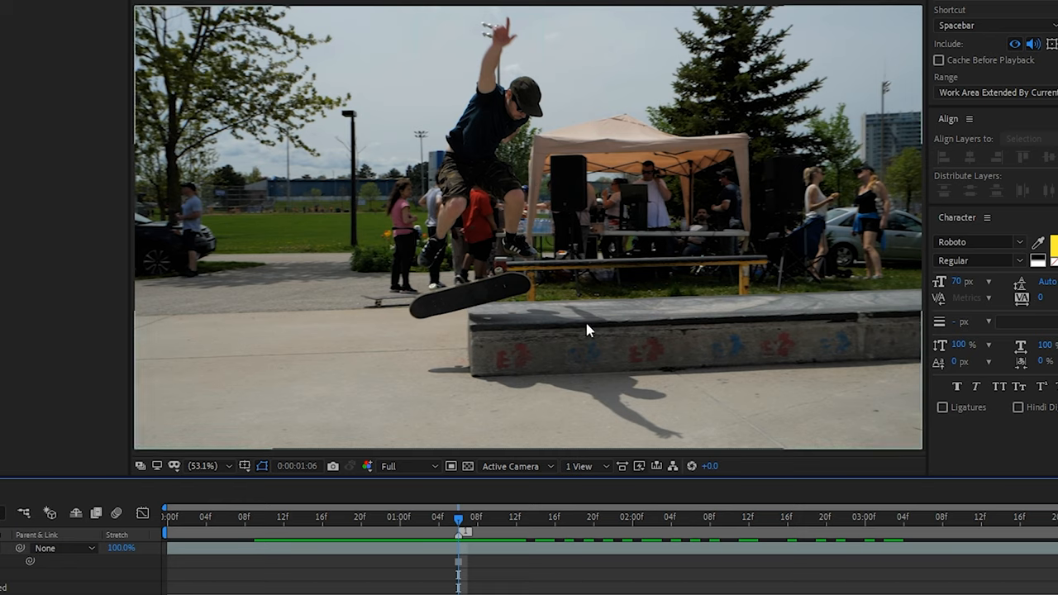
click(294, 527)
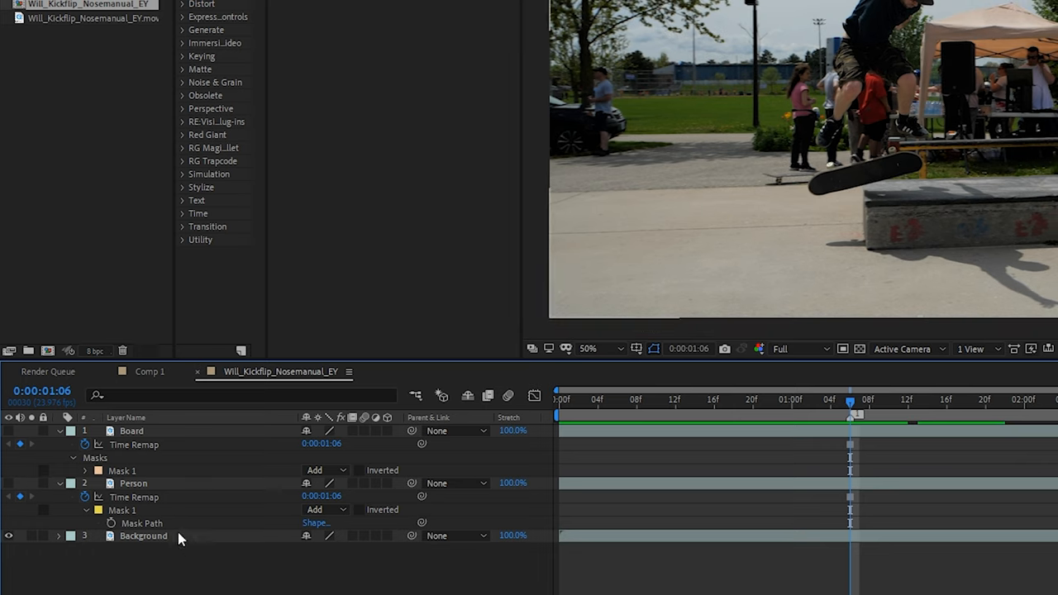
Step: Start Track Motion on Background and place Track Point 1 on the ledge graffiti
click(207, 1)
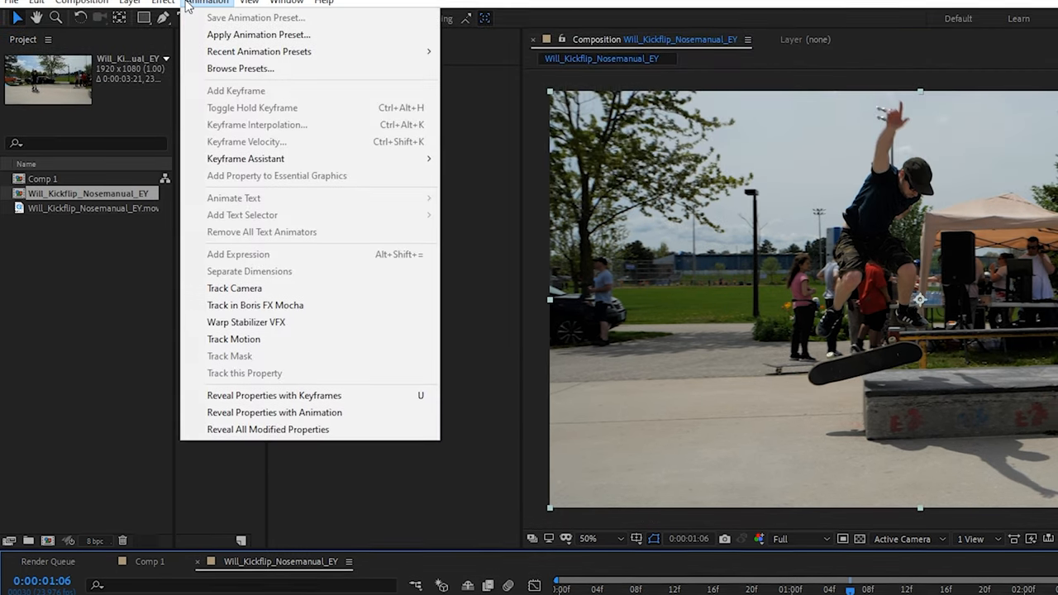
mouse_move(234, 349)
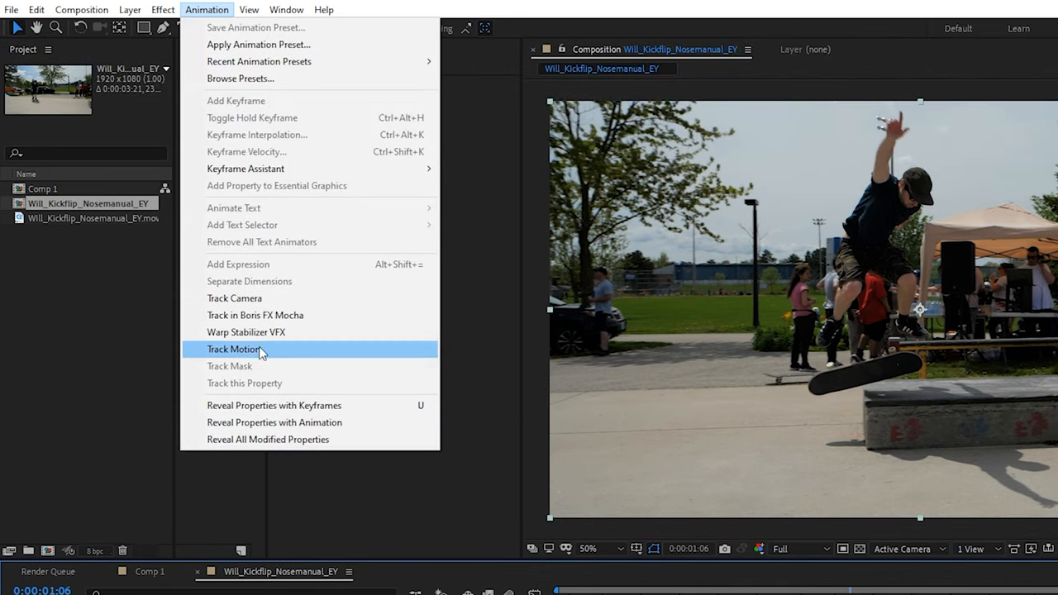
click(234, 349)
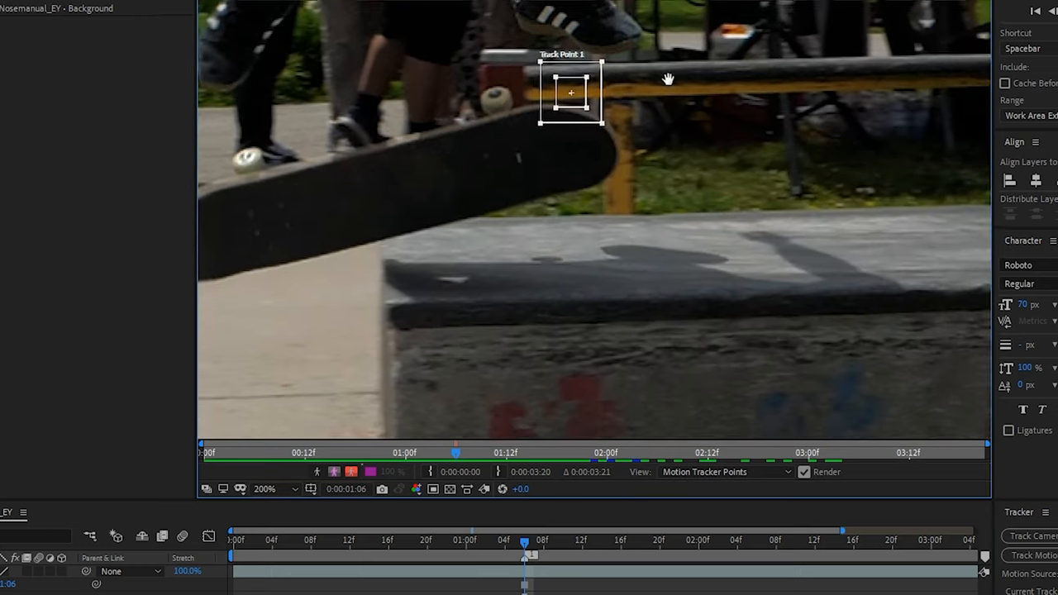
drag(570, 93, 561, 281)
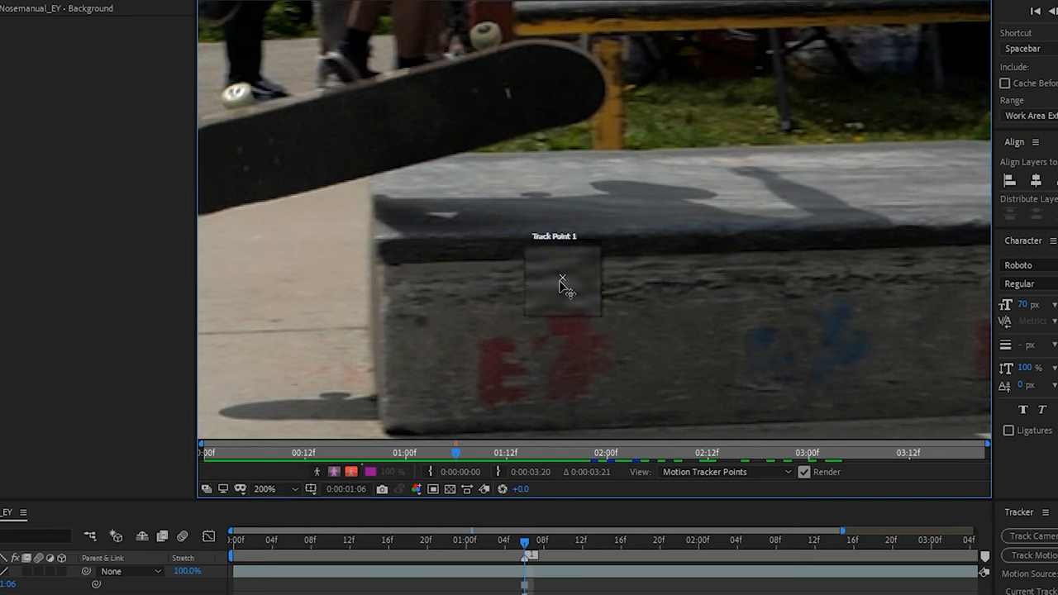
click(264, 488)
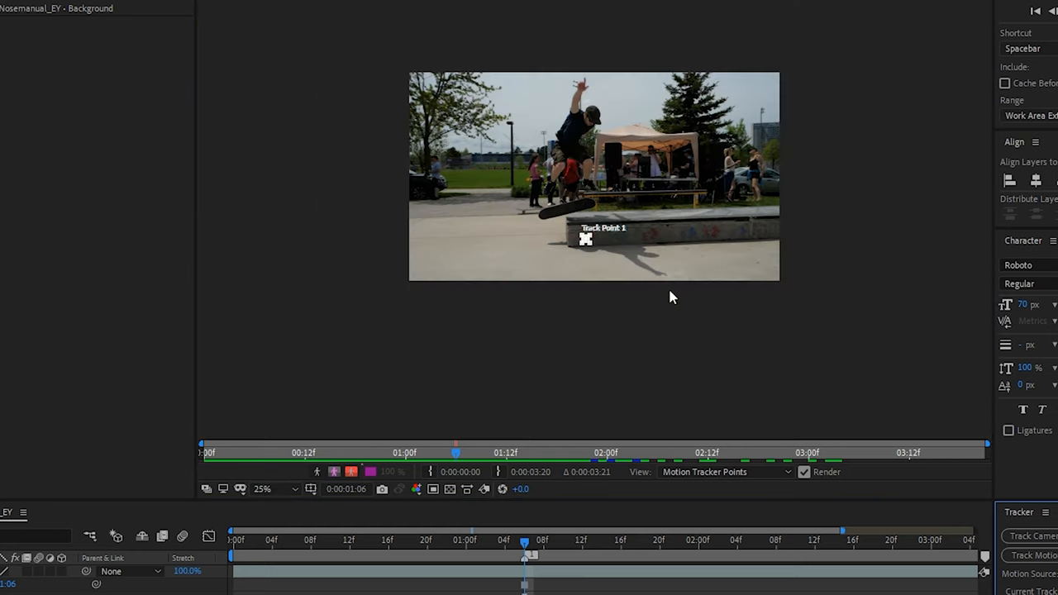
click(262, 489)
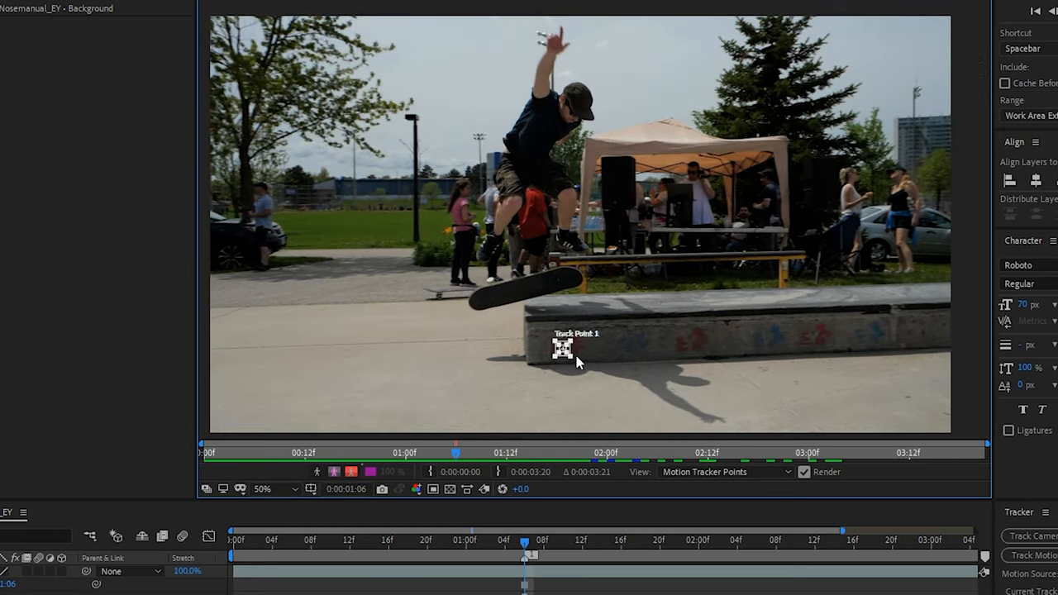
click(263, 489)
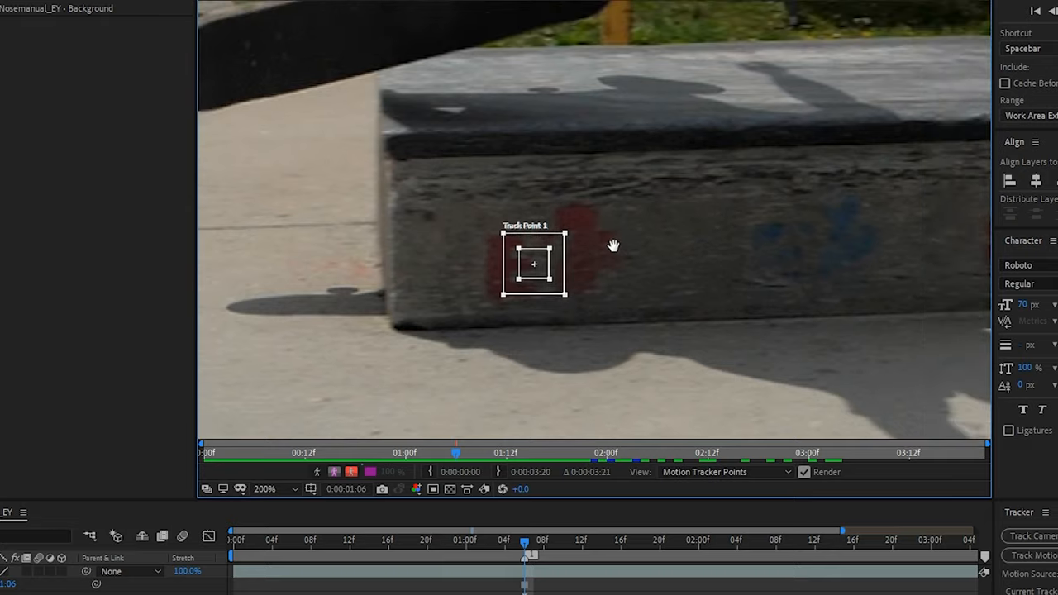
mouse_move(568, 237)
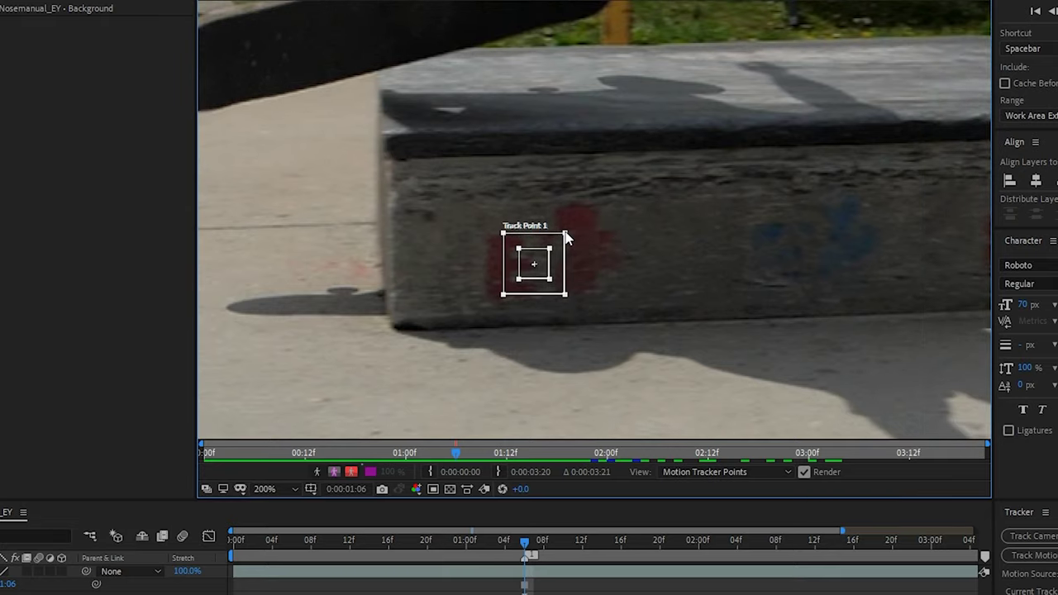
Step: Enlarge Track Point 1's search area across the ledge and fit its feature area to graffiti
drag(566, 234, 625, 198)
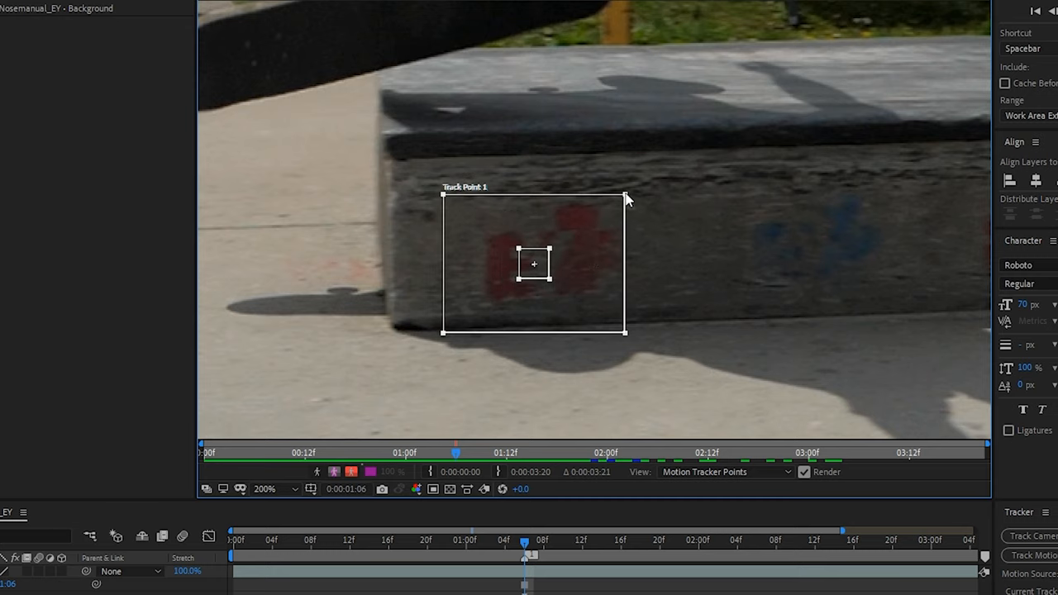
drag(625, 197, 646, 183)
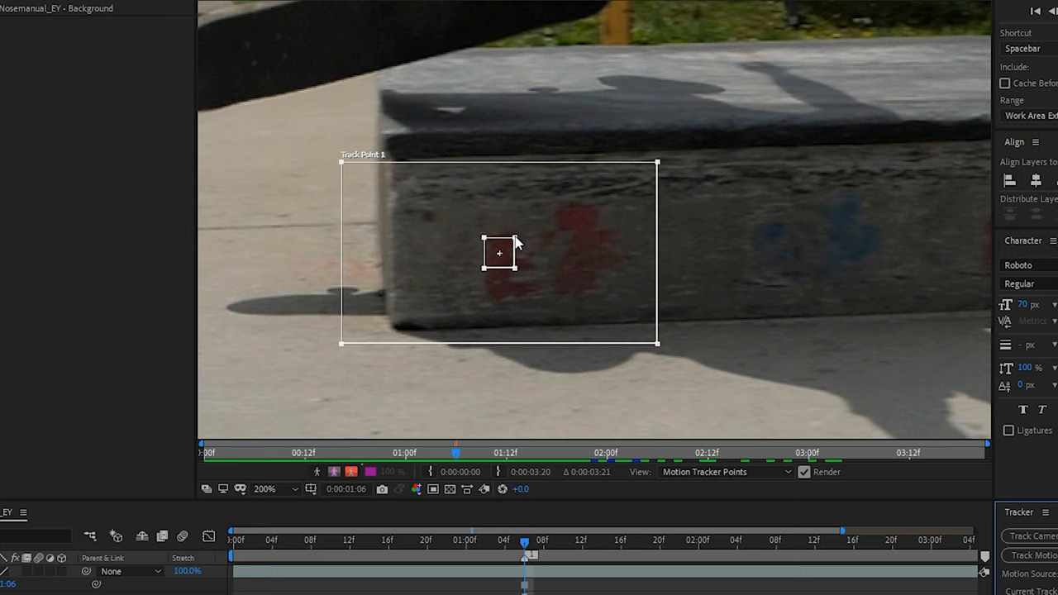
drag(515, 241, 525, 256)
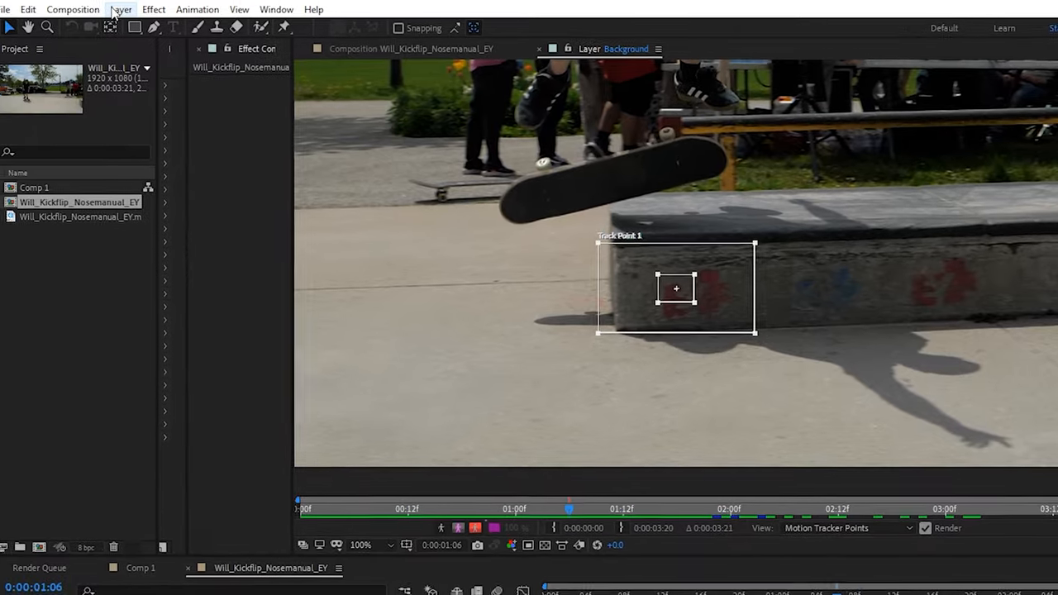
Step: Add a Tracking Data null layer and set it as the tracker's motion target
click(121, 9)
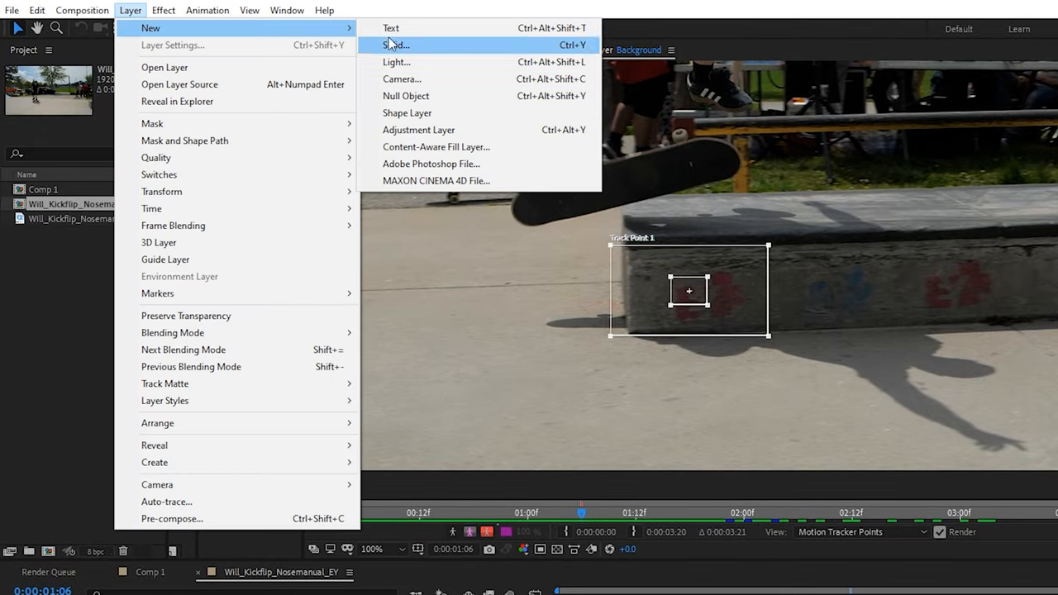
click(396, 45)
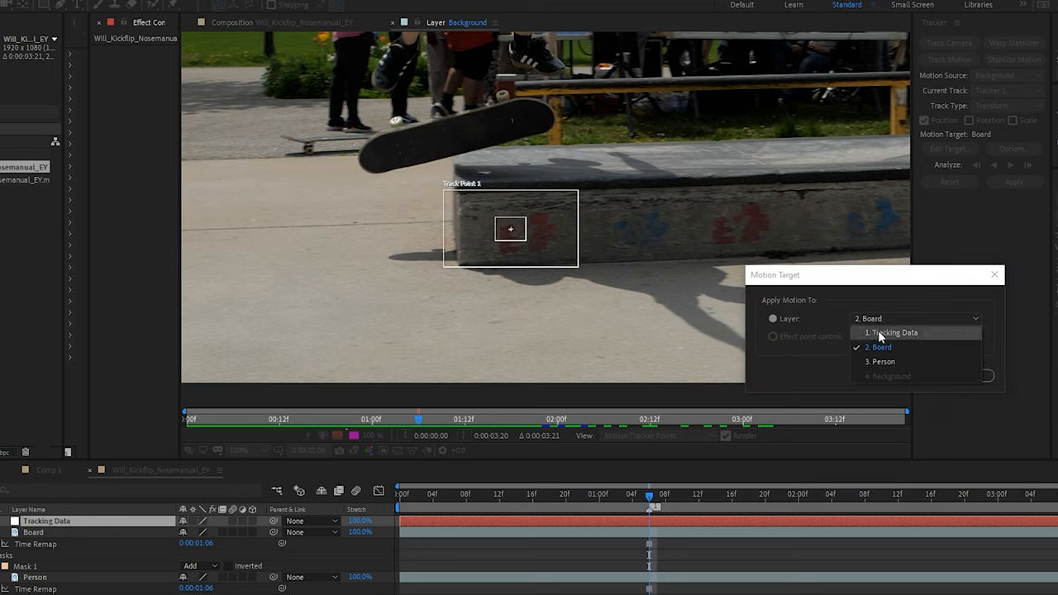
click(892, 332)
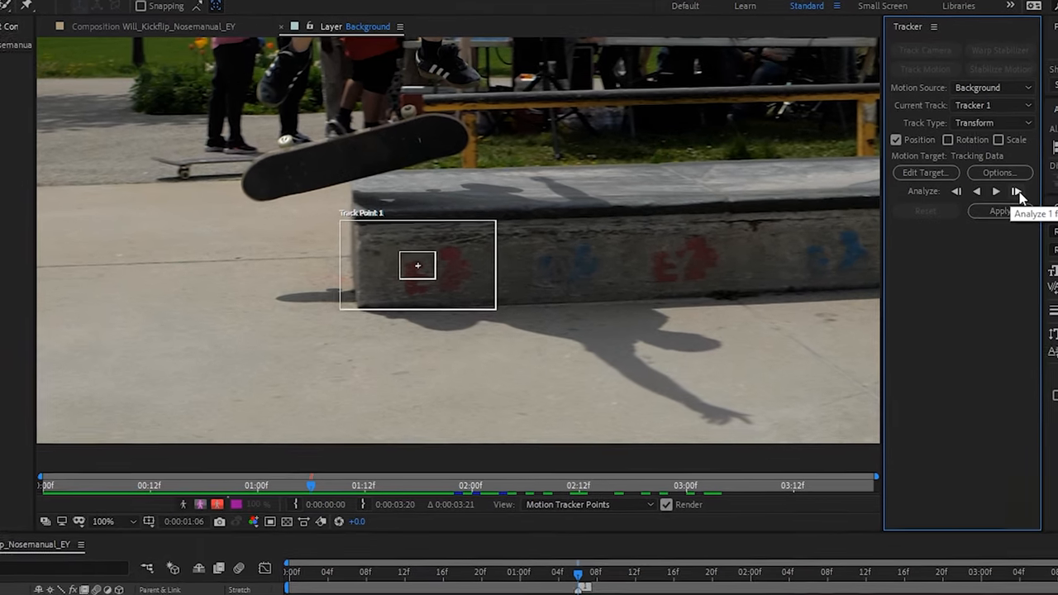
Step: Analyze Track Point 1 forward in several runs, stopping before the graffiti leaves frame
click(1015, 192)
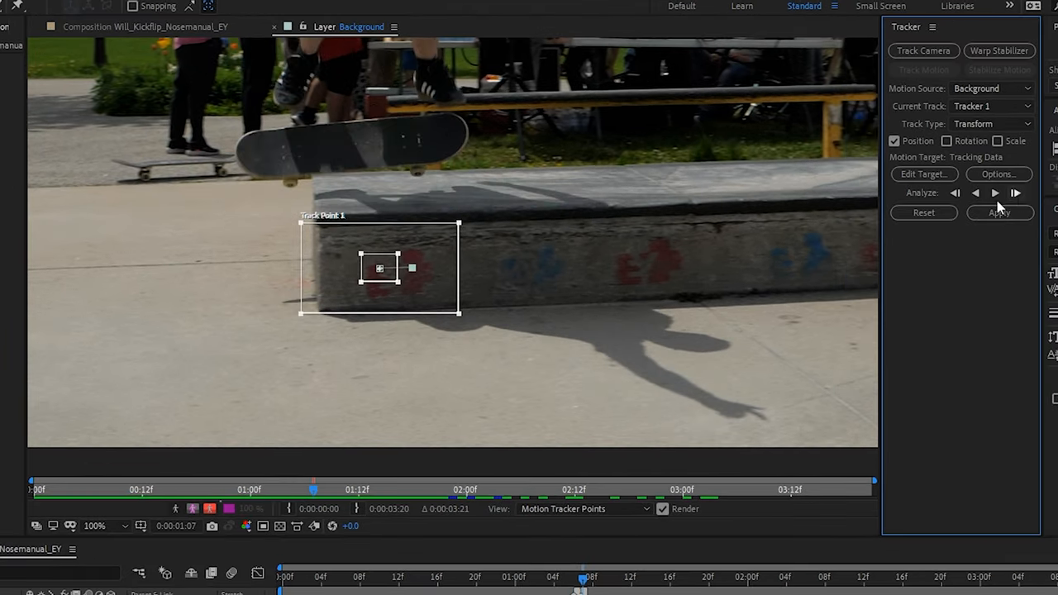
mouse_move(376, 277)
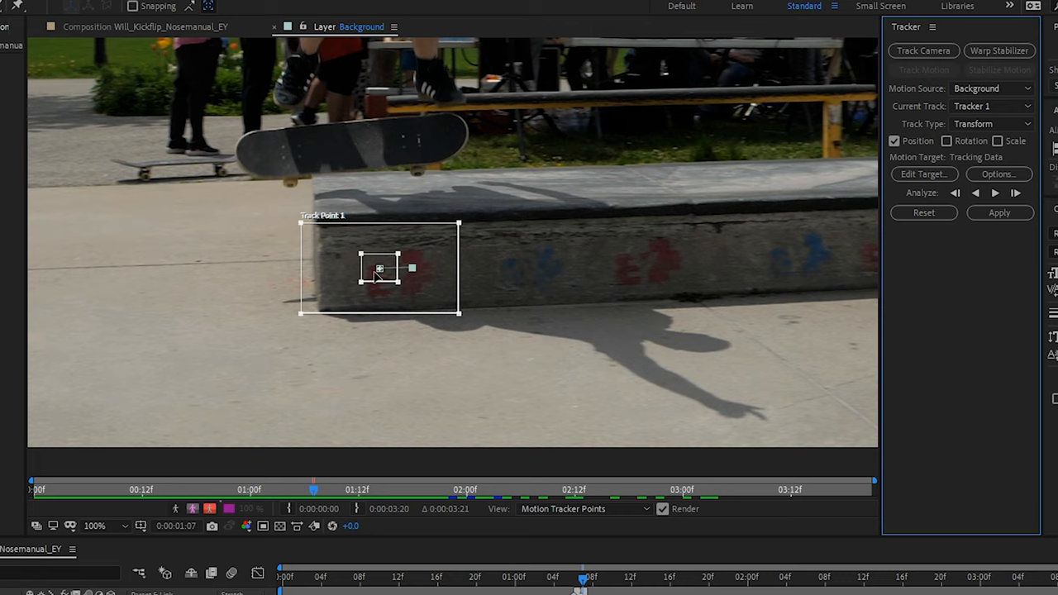
mouse_move(1014, 193)
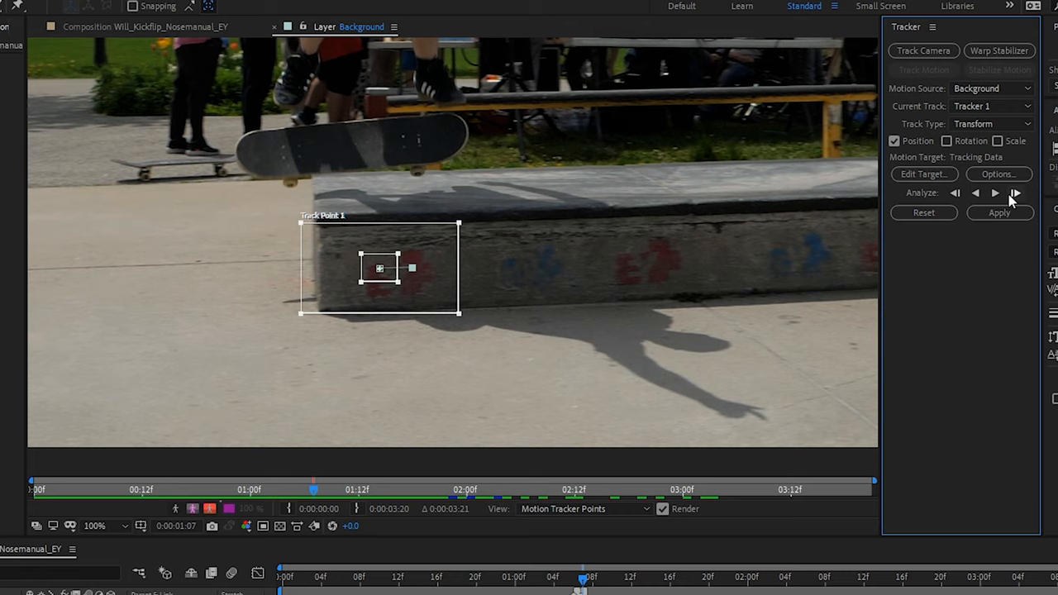
click(1015, 192)
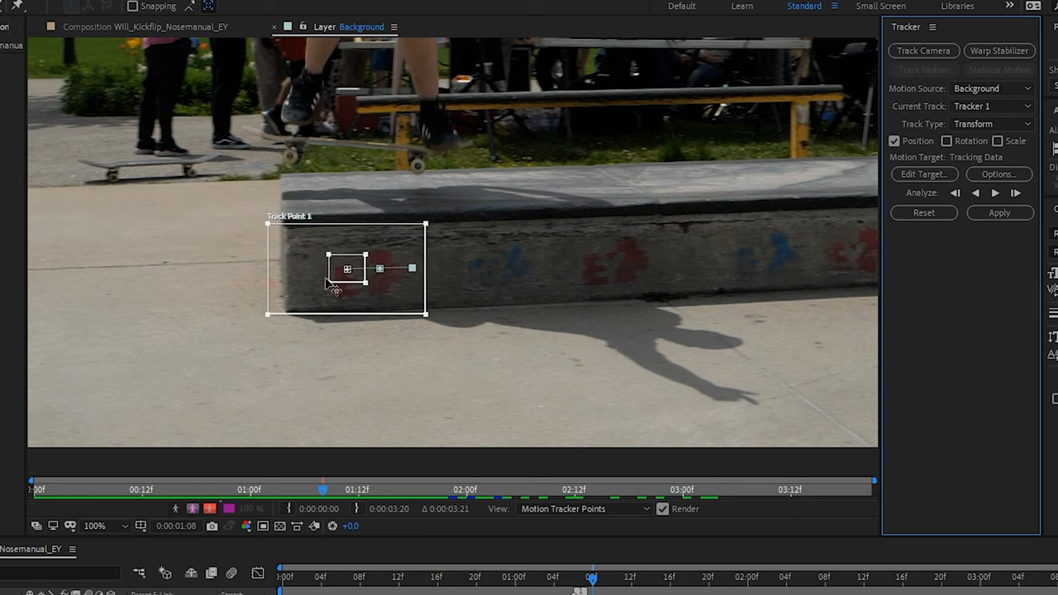
click(994, 192)
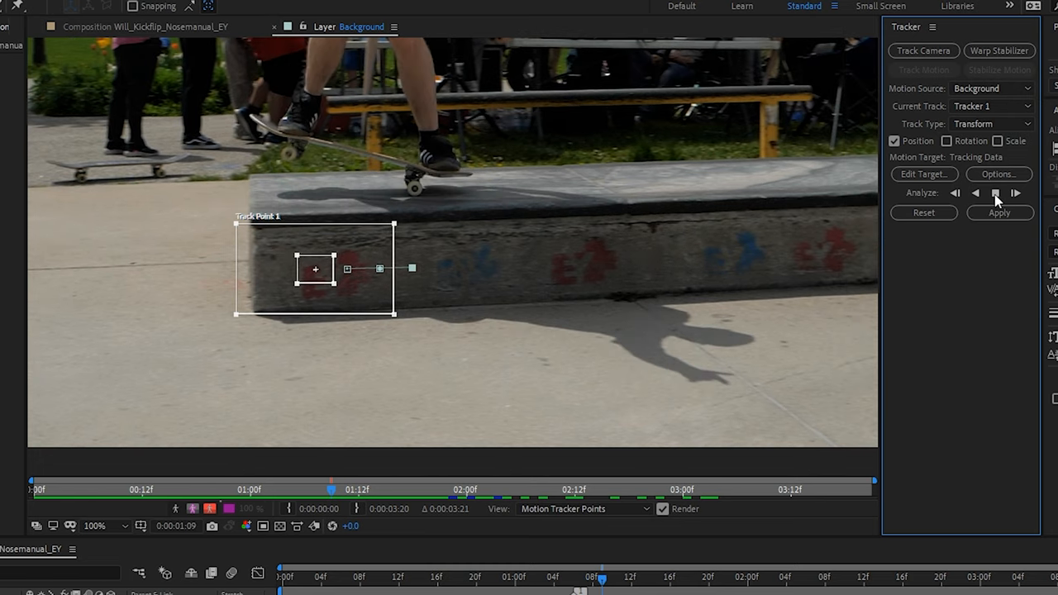
click(995, 192)
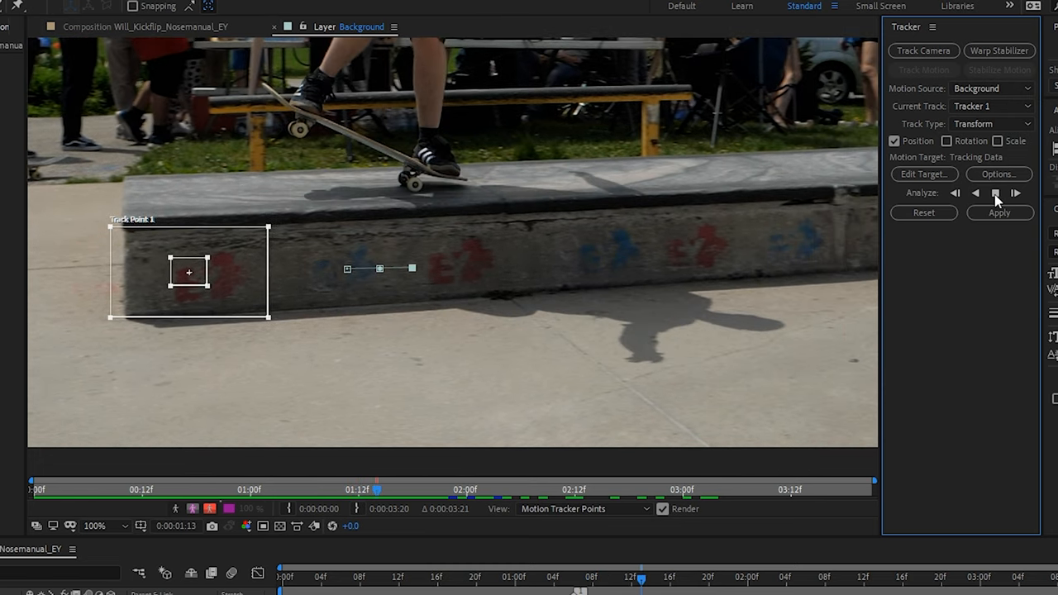
click(995, 192)
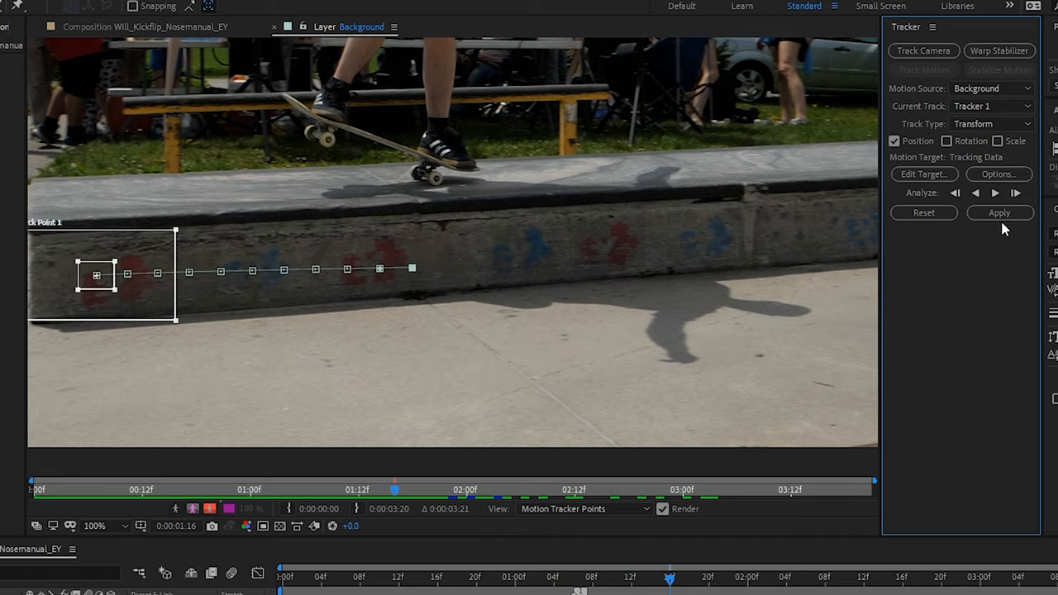
click(95, 526)
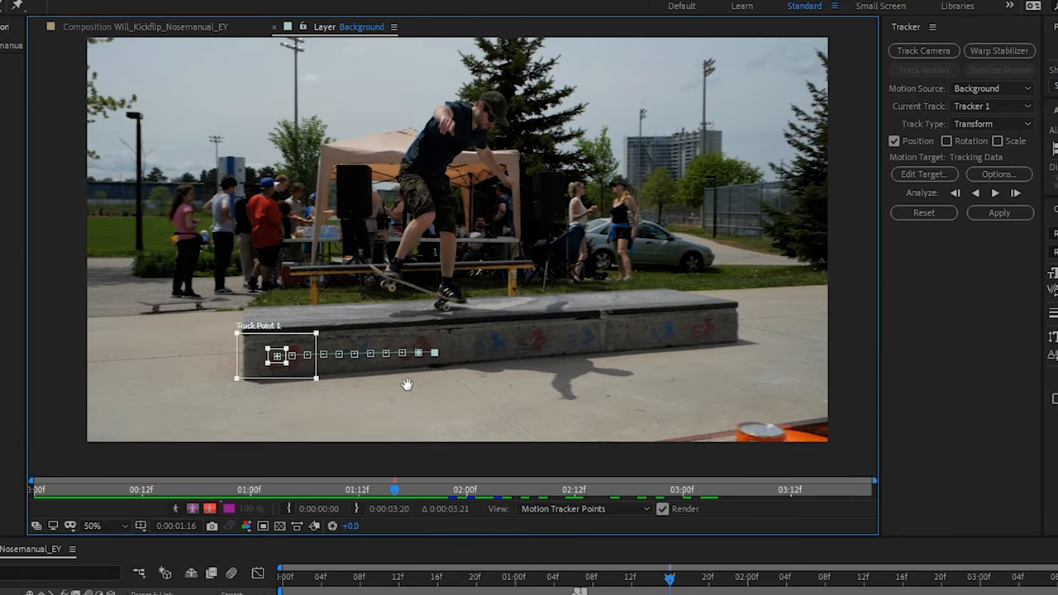
click(996, 192)
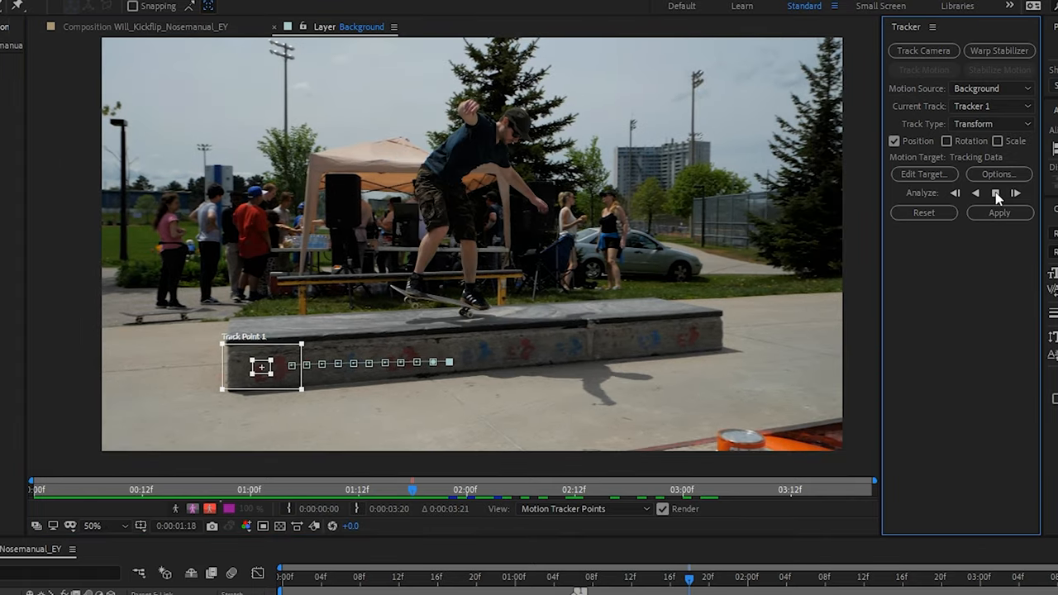
click(996, 192)
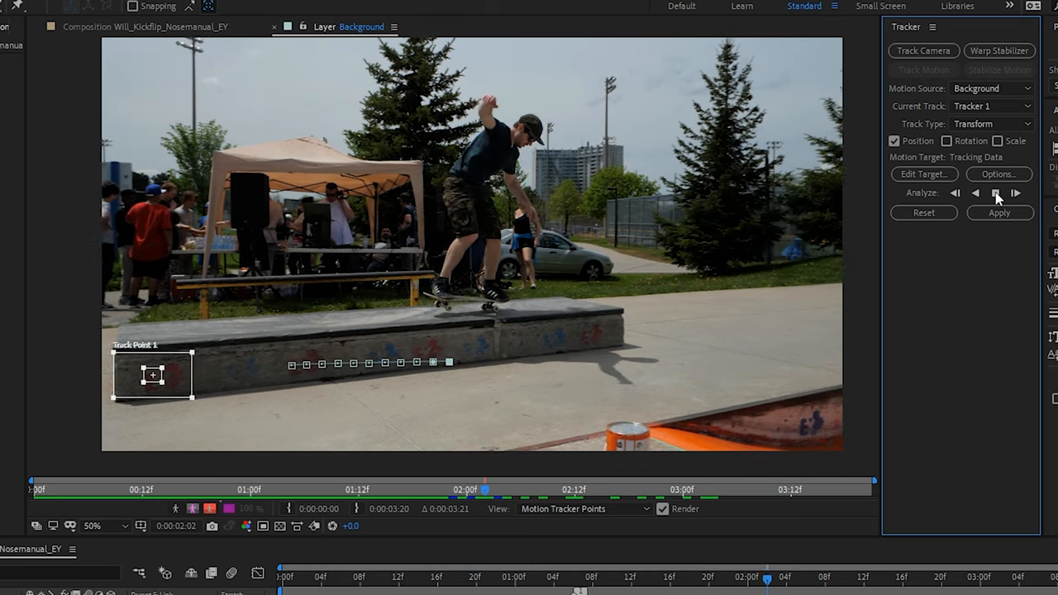
click(995, 192)
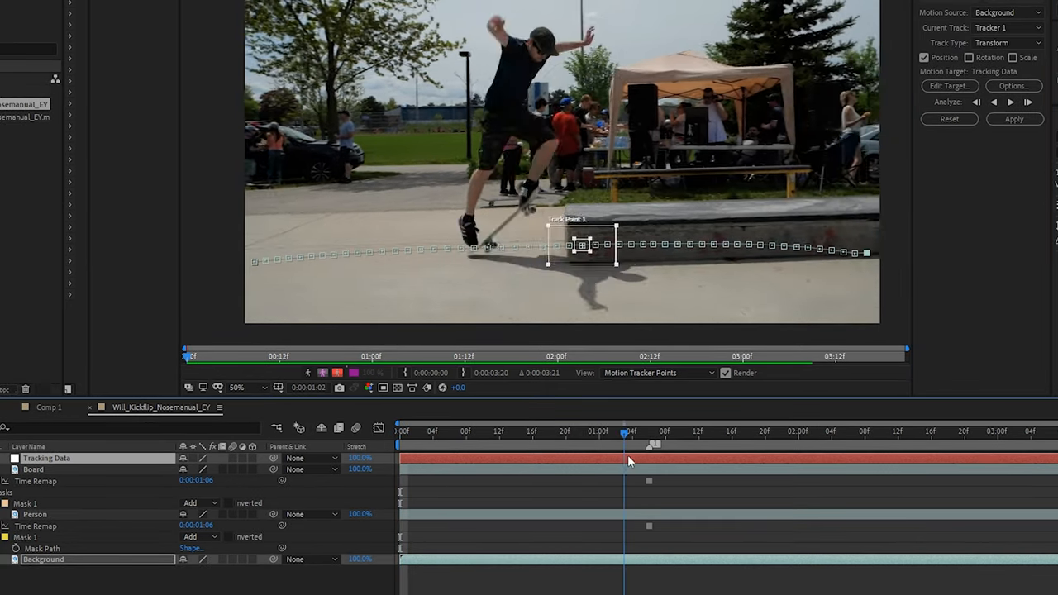
Step: Return the playhead to the mid-kickflip freeze frame
click(399, 430)
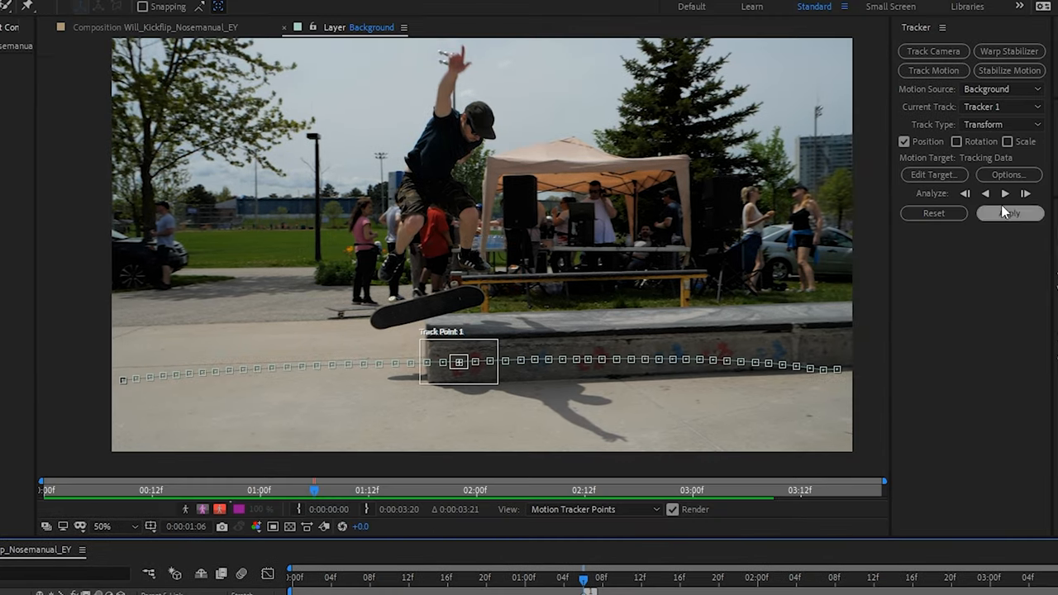
Step: Apply the tracked ledge motion to Tracking Data with dimensions X and Y
click(1009, 213)
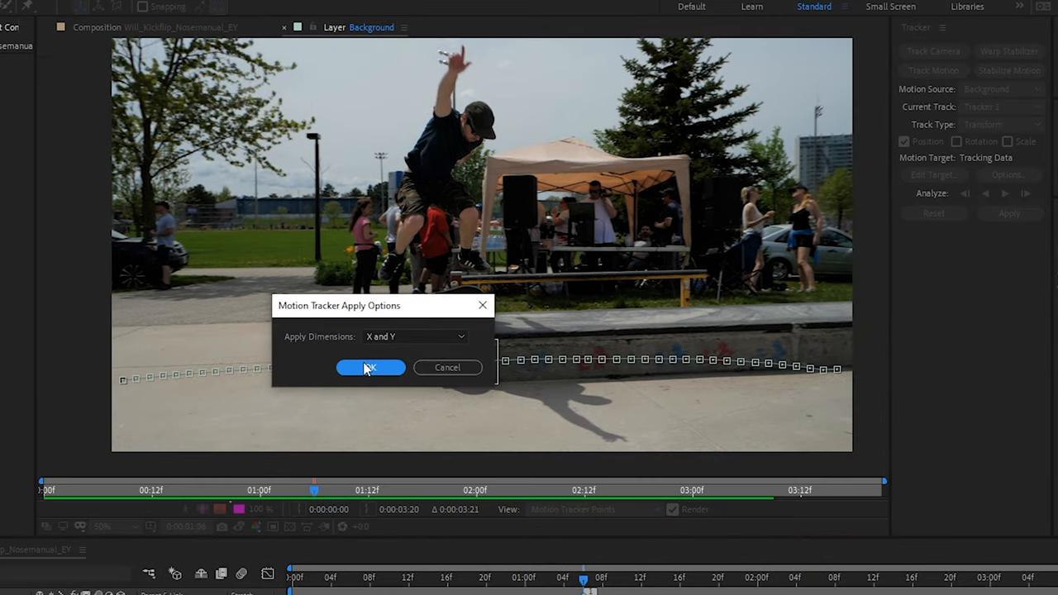
click(369, 367)
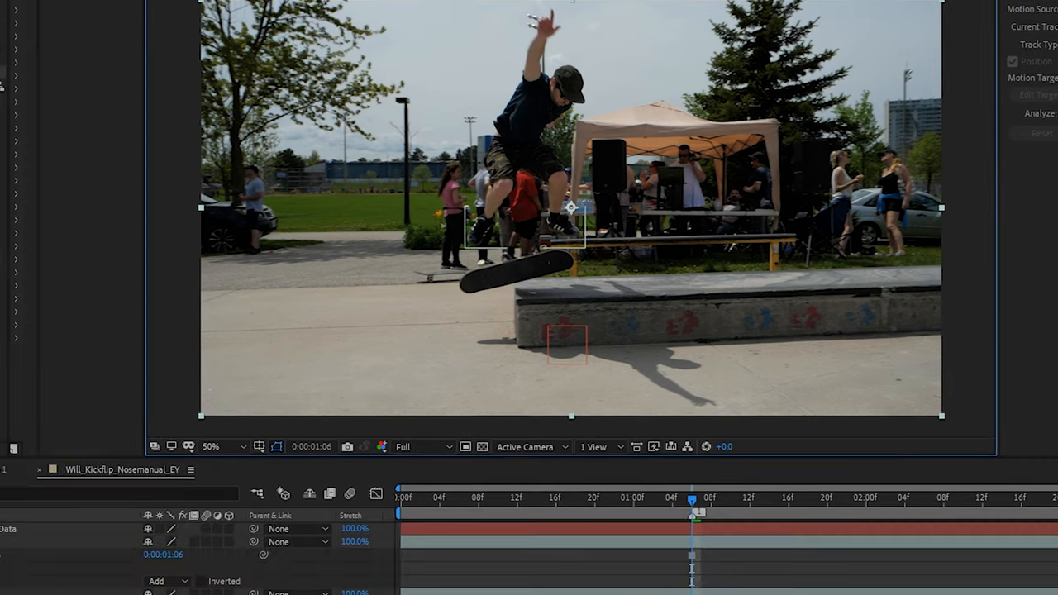
Step: Parent the Person layer to Tracking Data, then return to the clip start
click(455, 479)
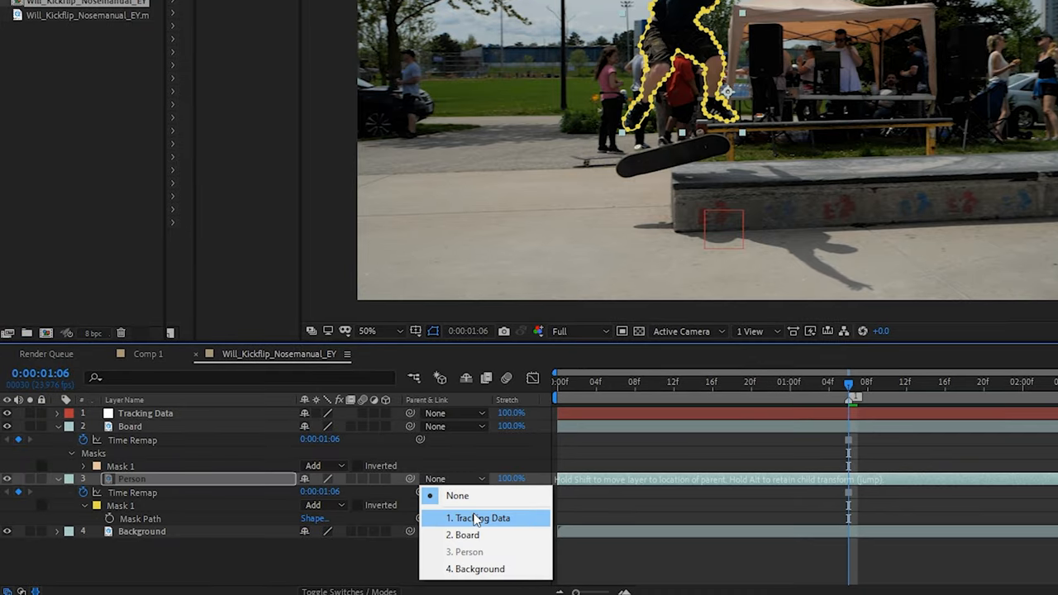
click(482, 517)
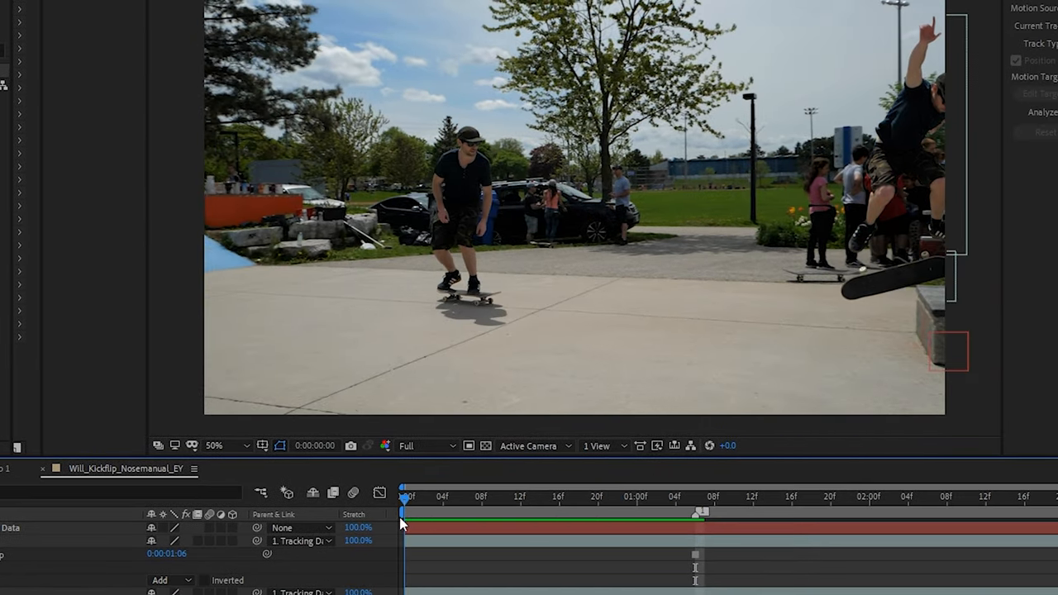
click(665, 496)
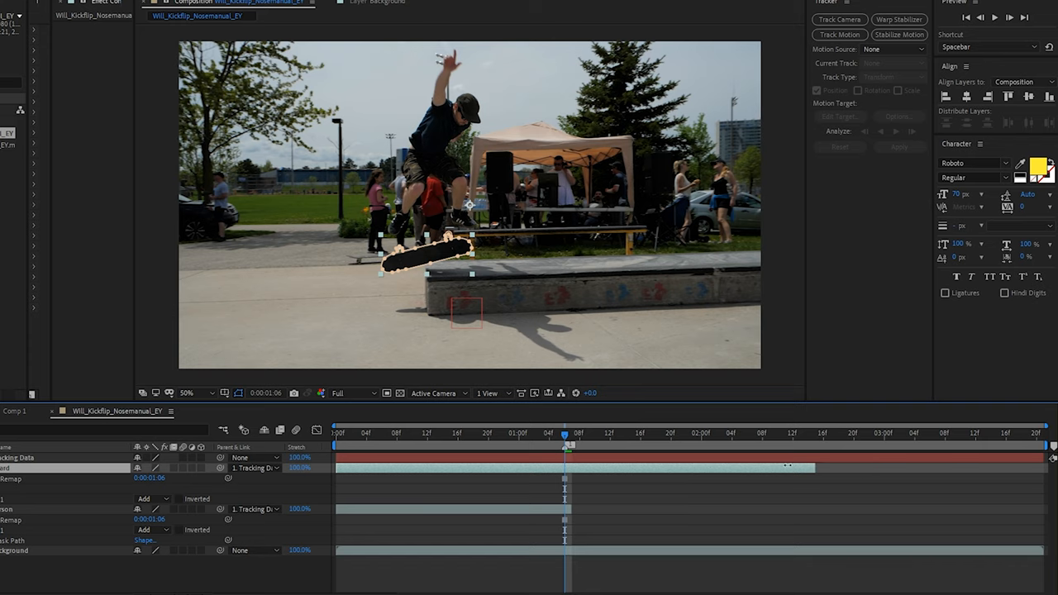
Step: Trim the Board layer's out point to end at the same frame as the Person layer
click(428, 432)
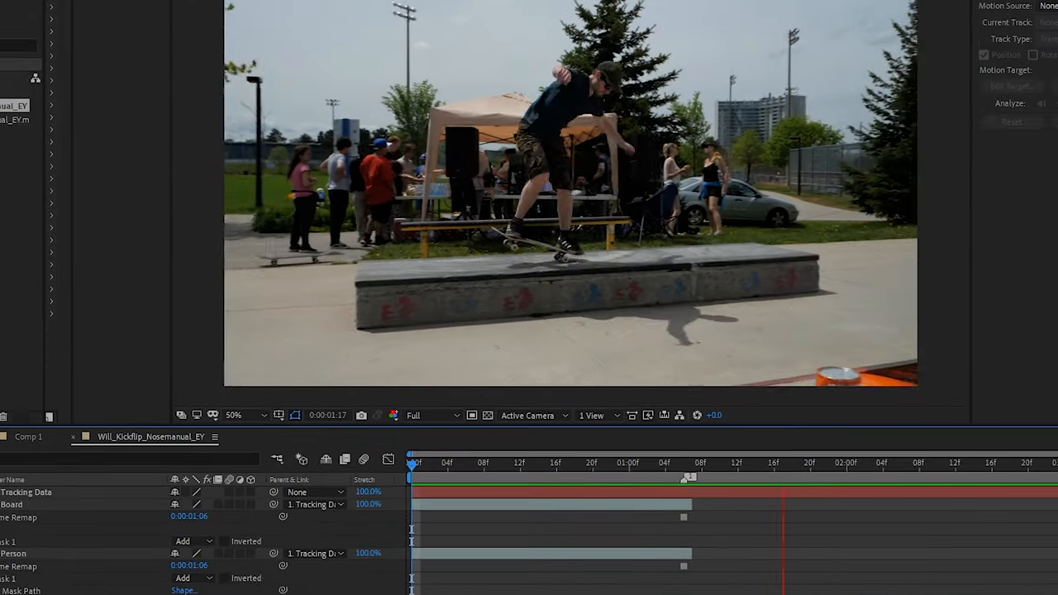
click(420, 461)
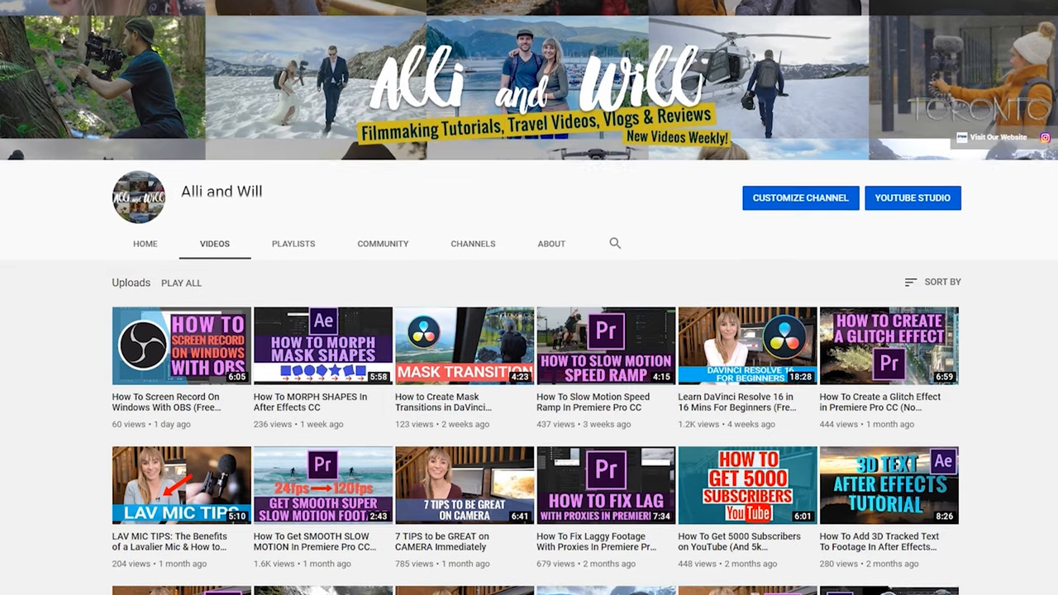
scroll(down, 3)
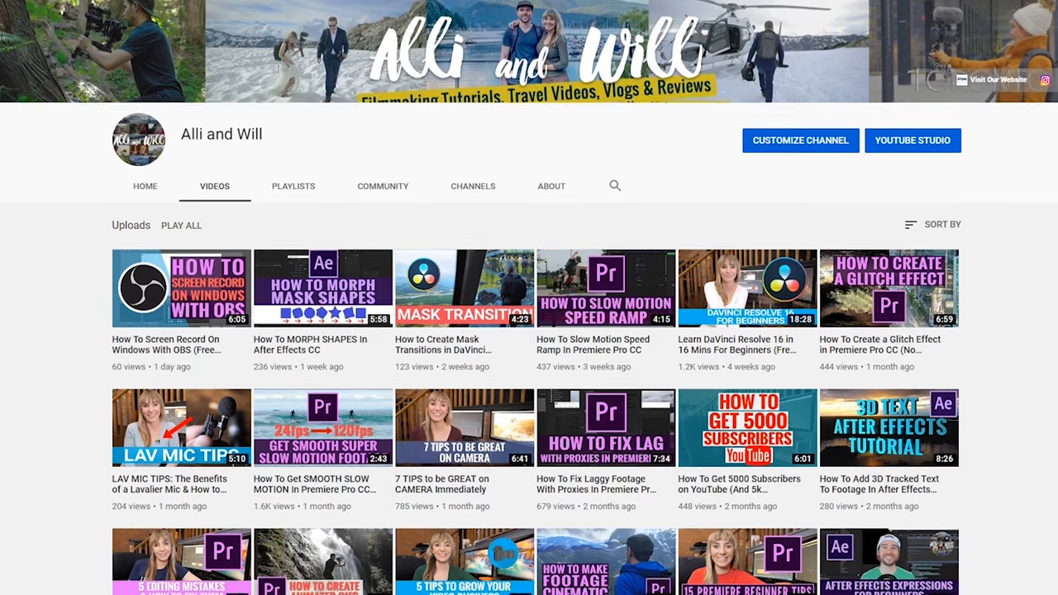
scroll(down, 3)
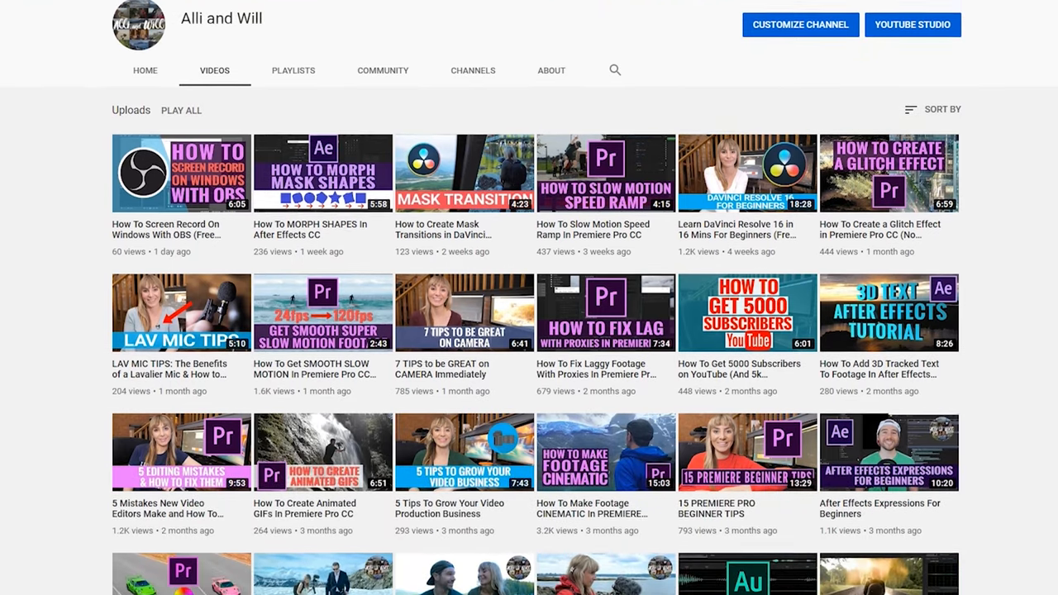
scroll(down, 3)
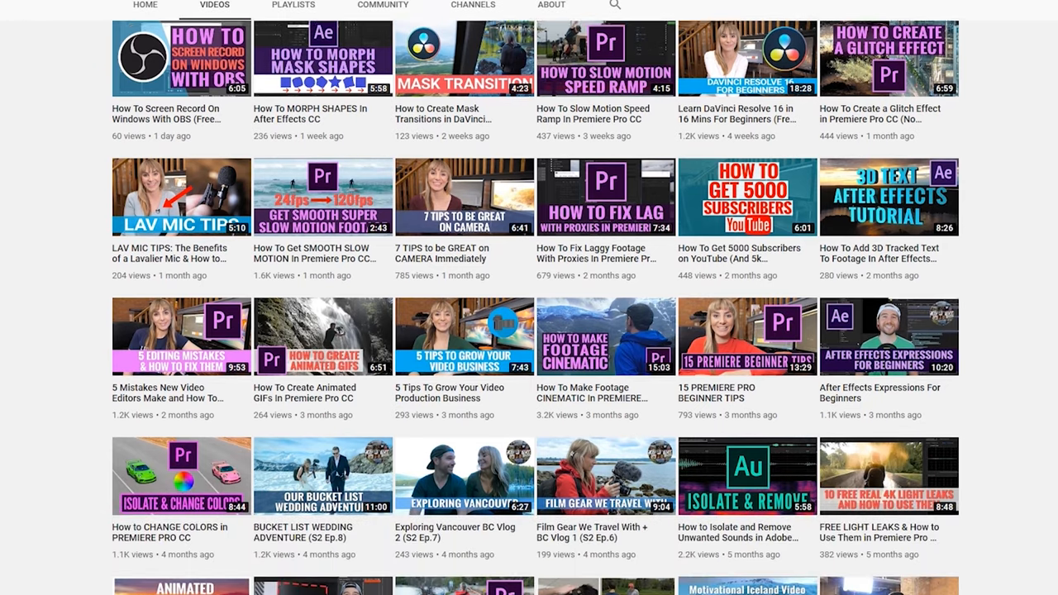
scroll(down, 3)
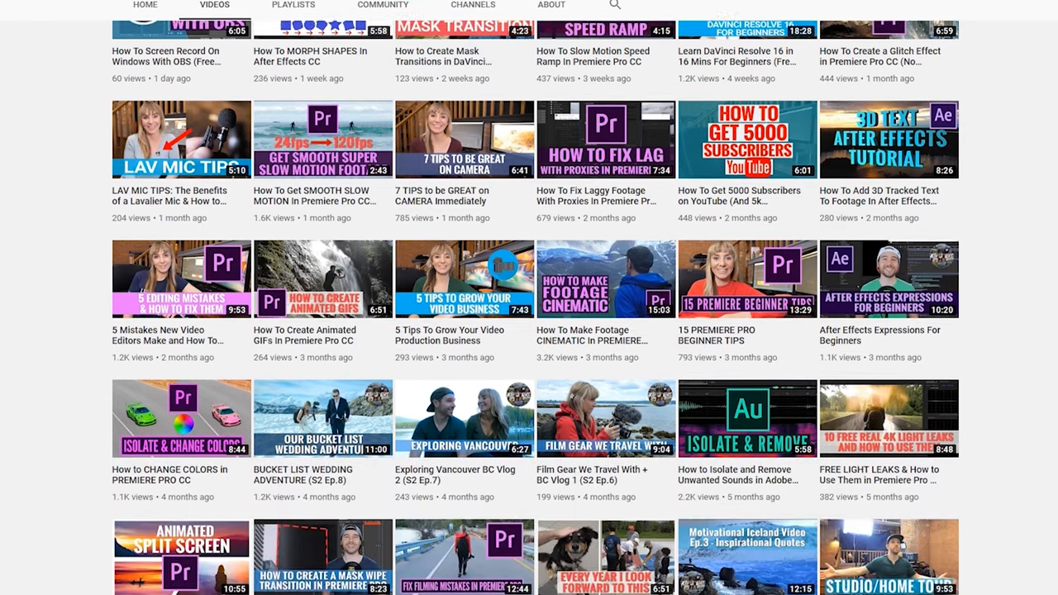
scroll(down, 3)
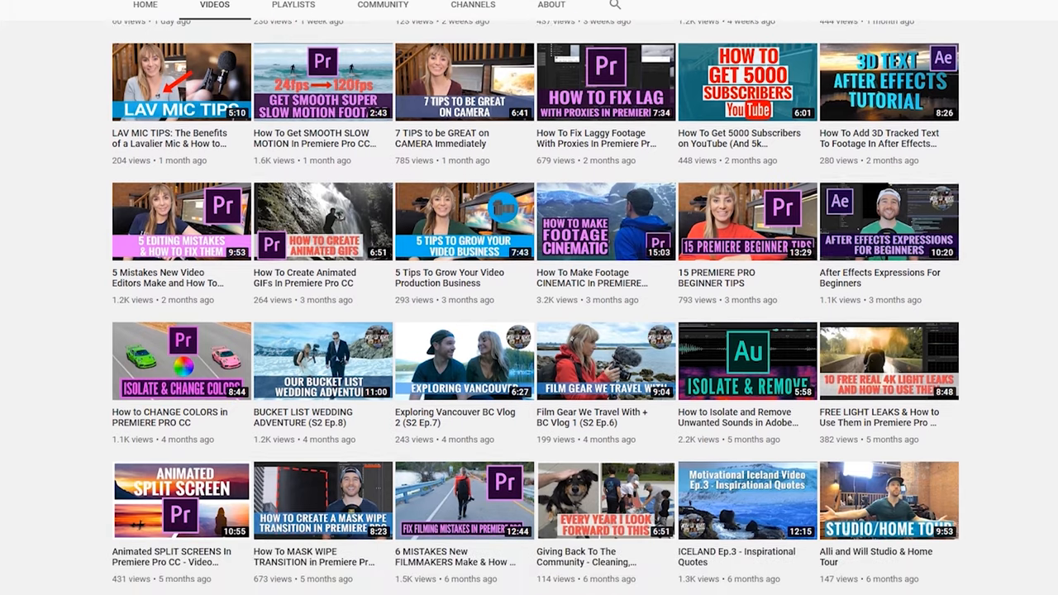
scroll(down, 3)
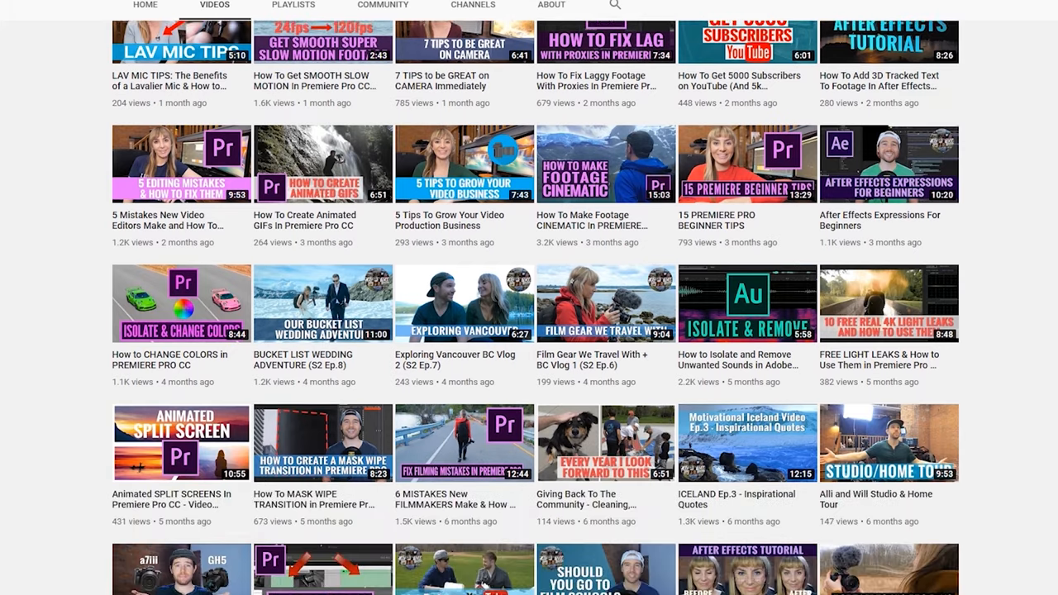